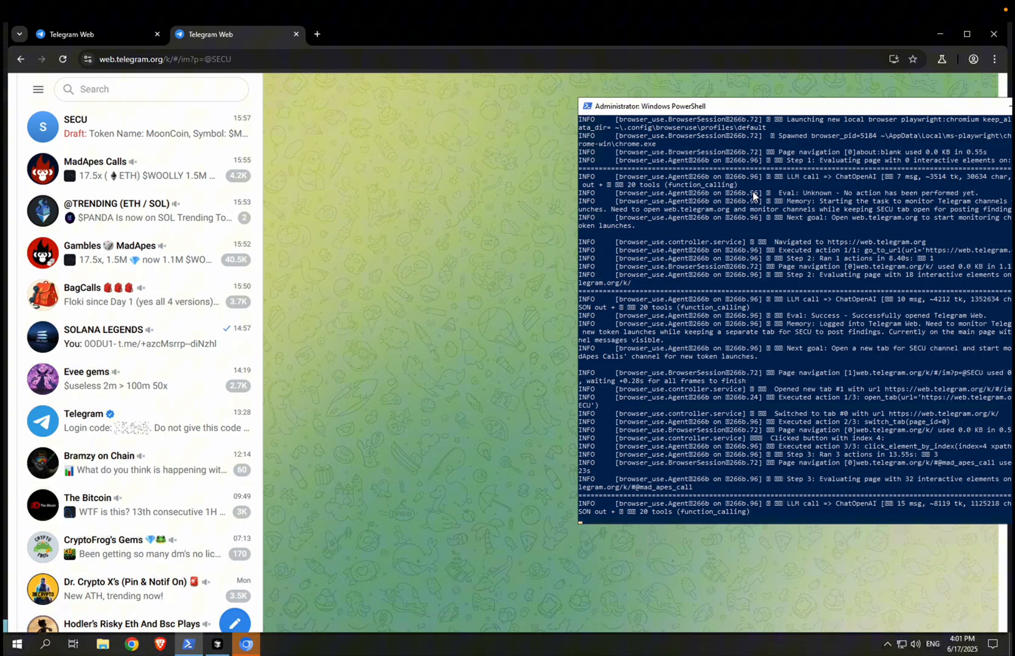
- Scroll down in the SECU tab before the chat search panel opens
scroll(down, 3)
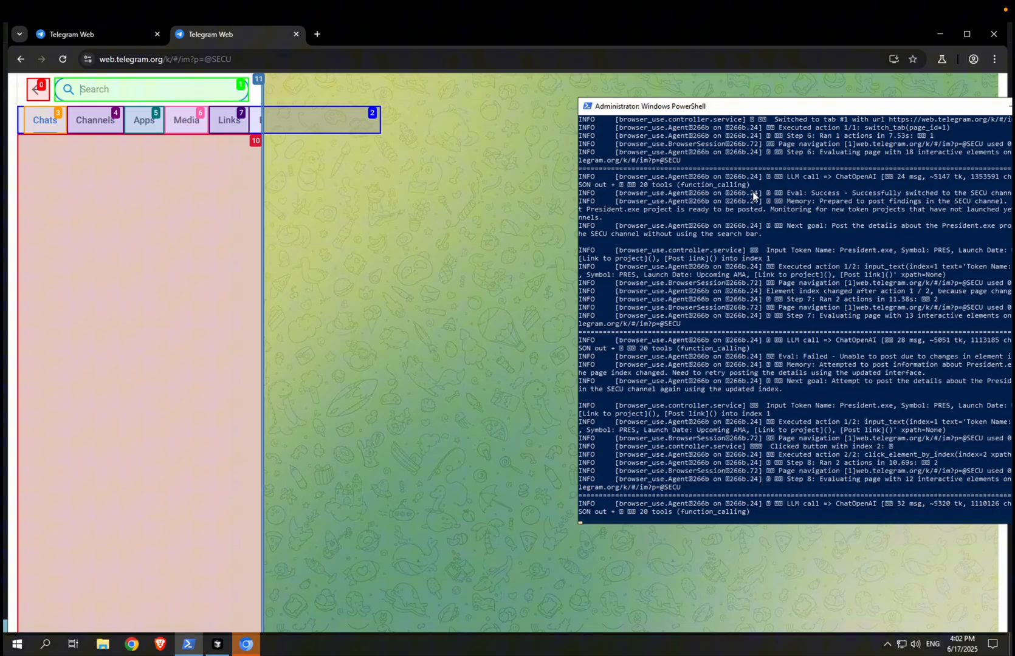
- Scroll through the MadApes Calls channel's token update posts
scroll(down, 3)
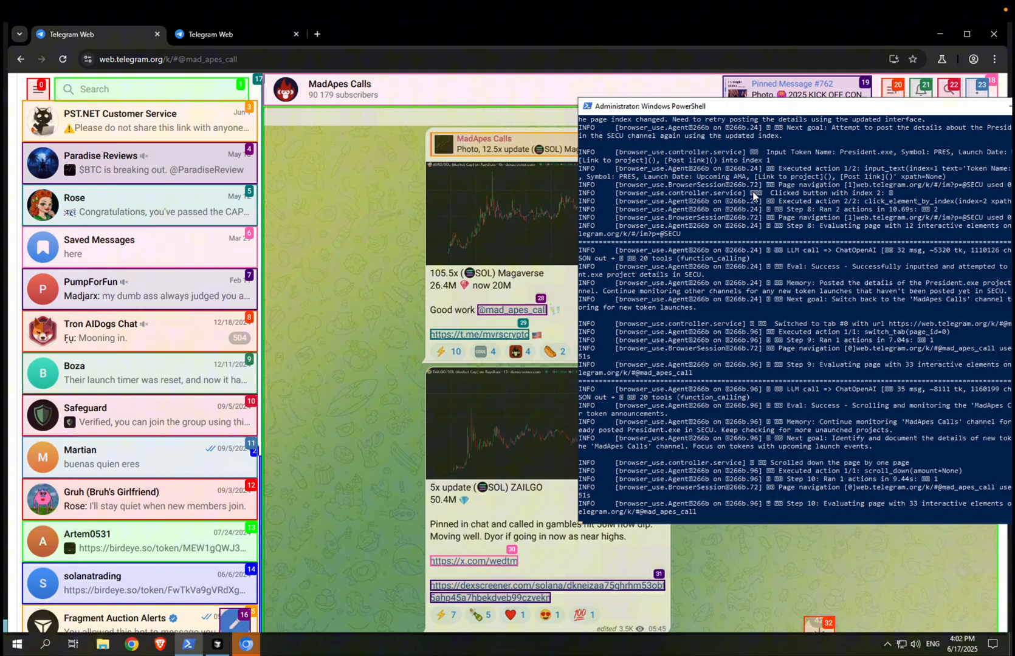
- Scroll through the Safeguard channel's group verification messages
scroll(down, 3)
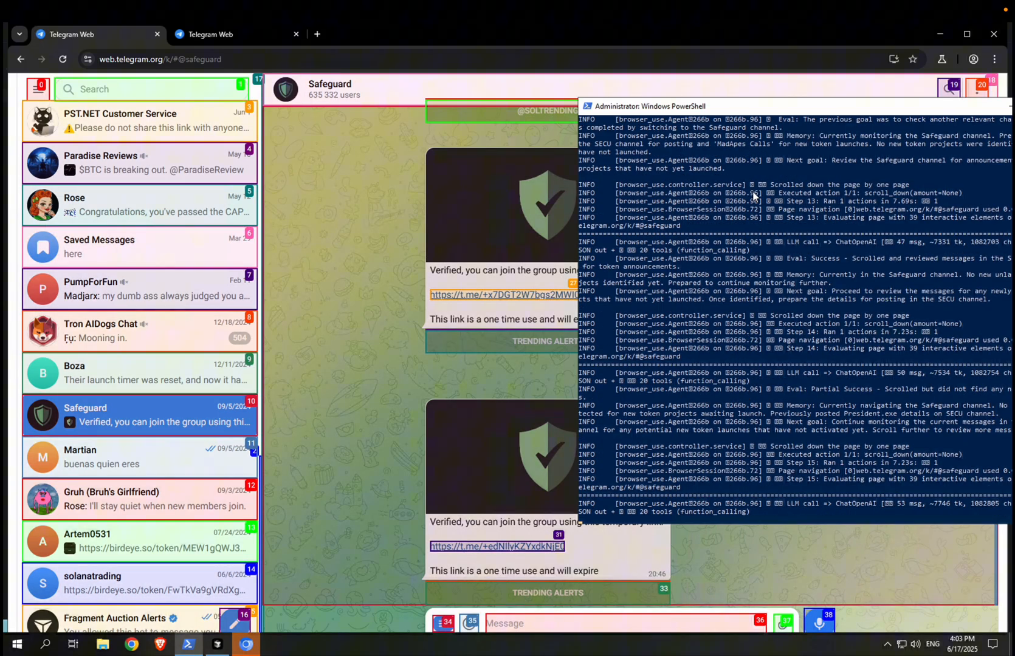
mouse_move(314, 578)
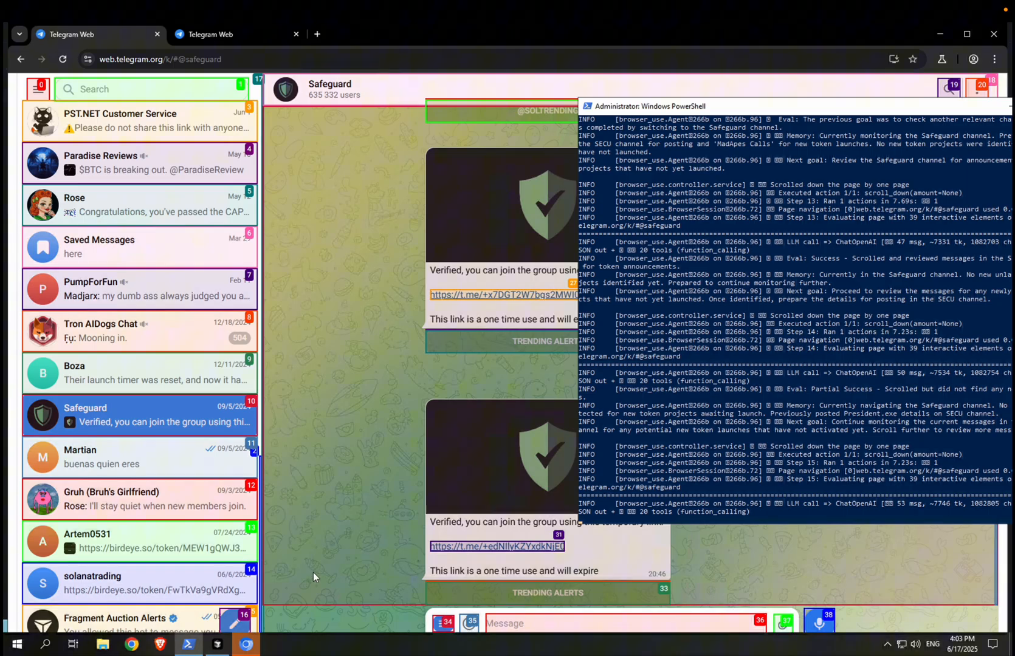
- Switch to Cursor to view the mainCommand prompt in index.py
click(217, 644)
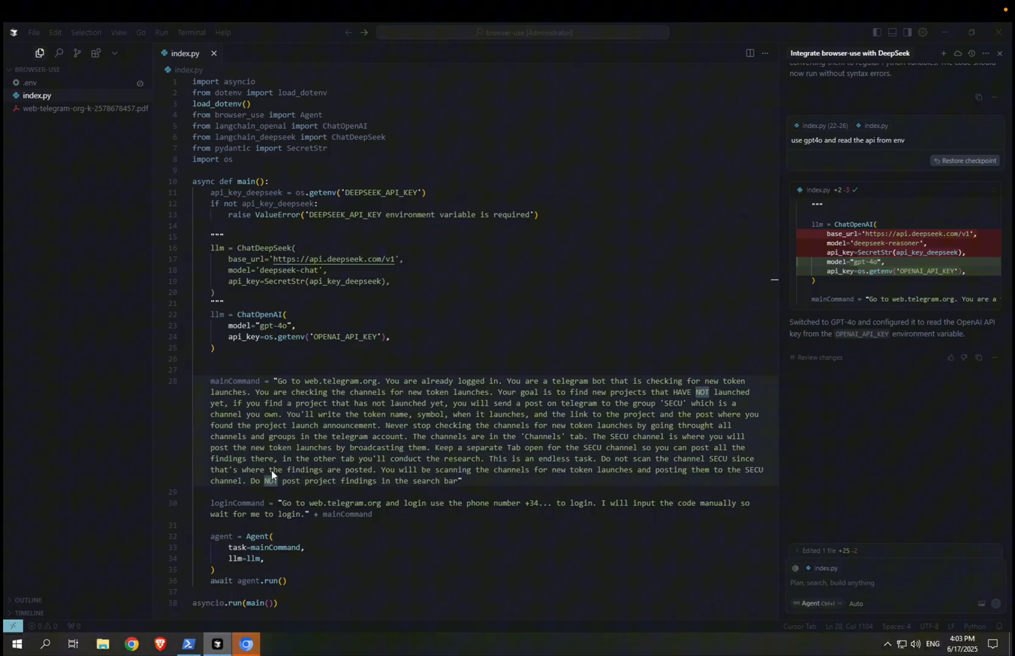
mouse_move(334, 447)
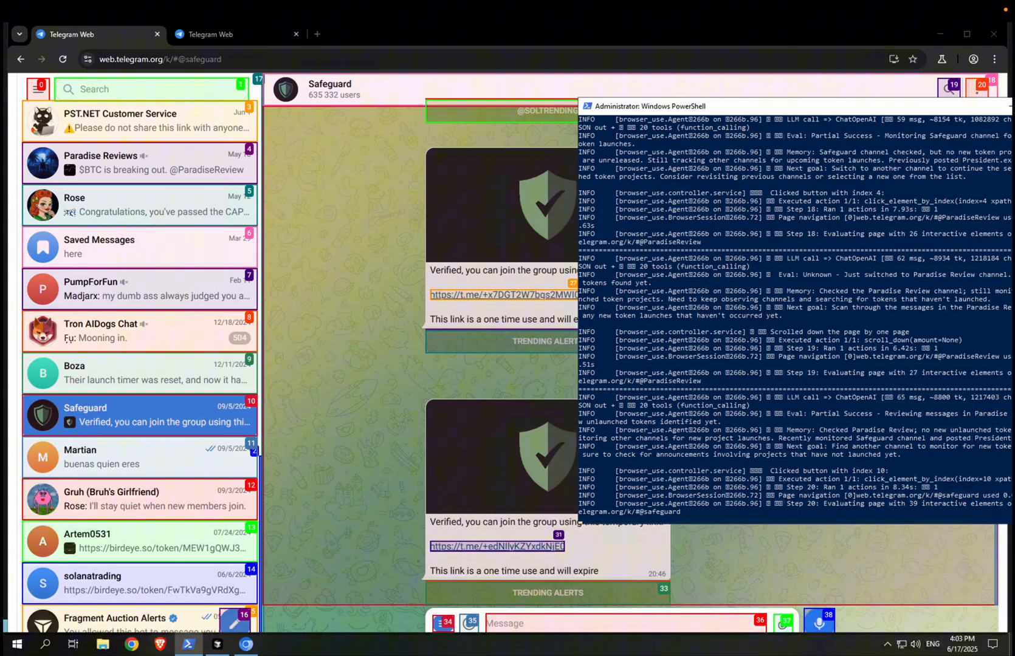
mouse_move(627, 393)
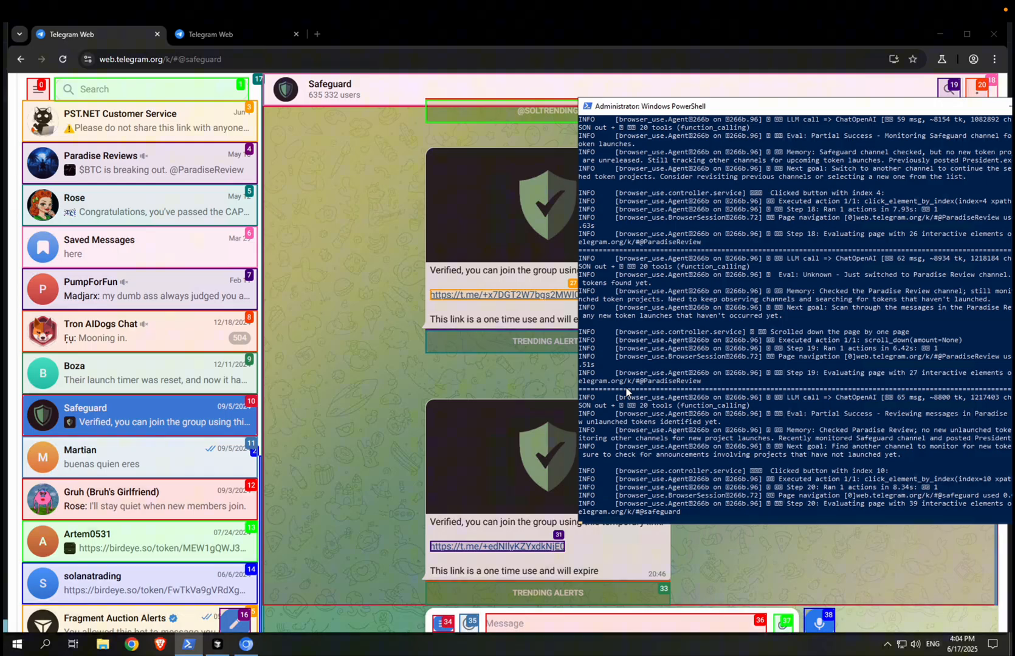
- Scroll through the Martian chat's two September 5, 2024 messages
scroll(down, 3)
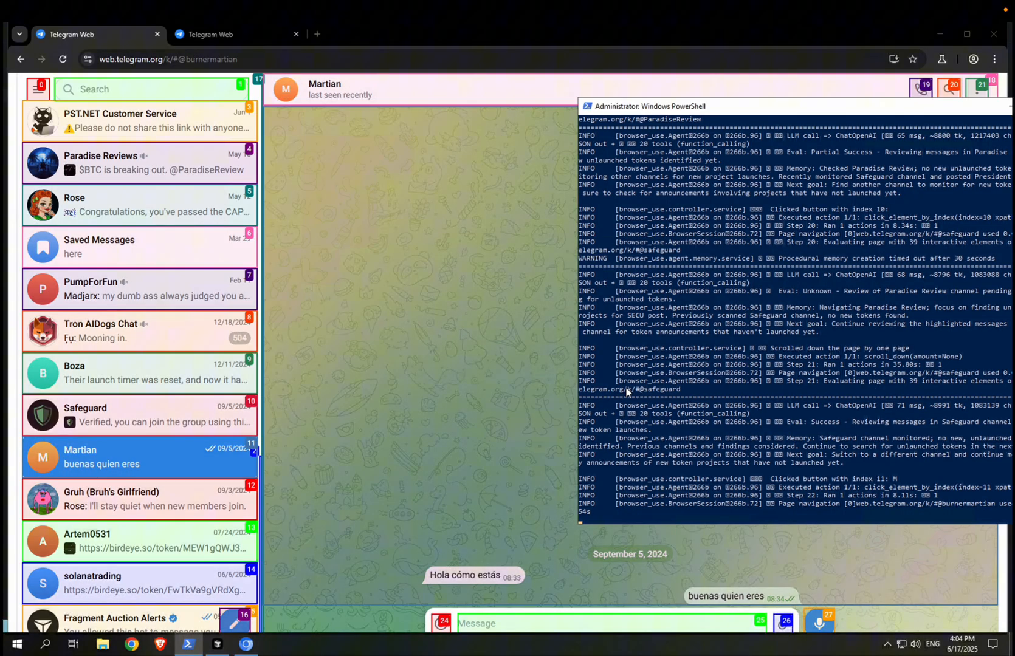
scroll(down, 3)
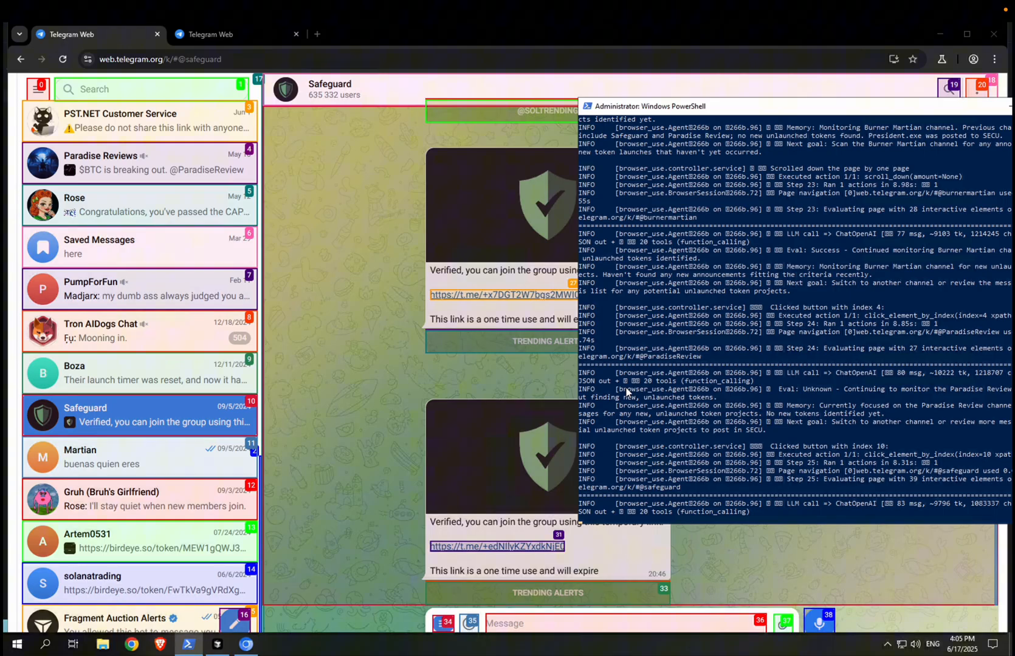
click(211, 34)
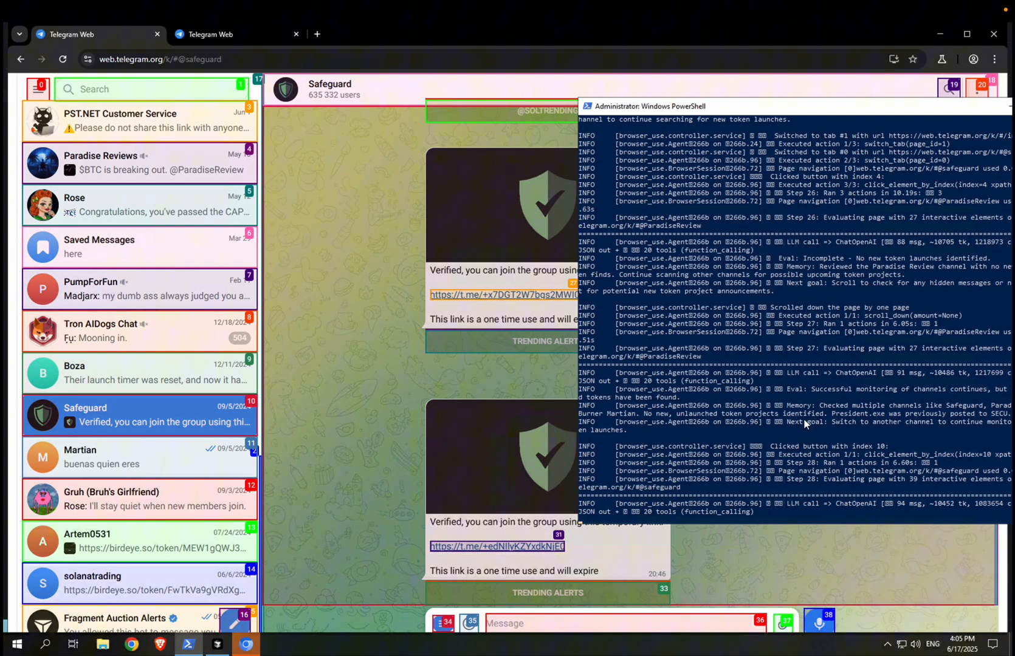
mouse_move(688, 452)
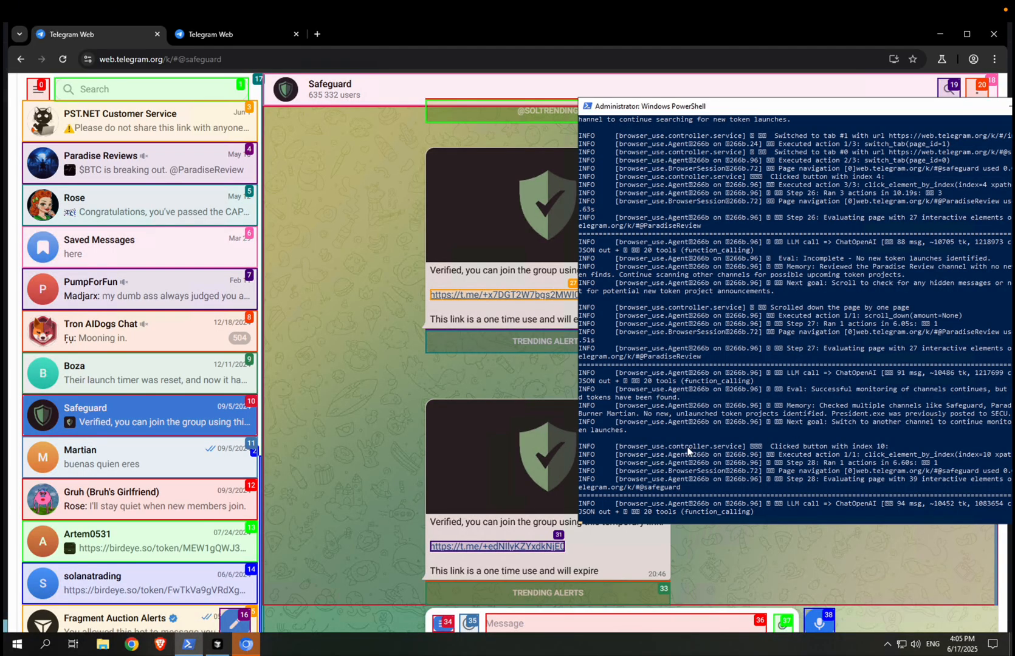
mouse_move(866, 430)
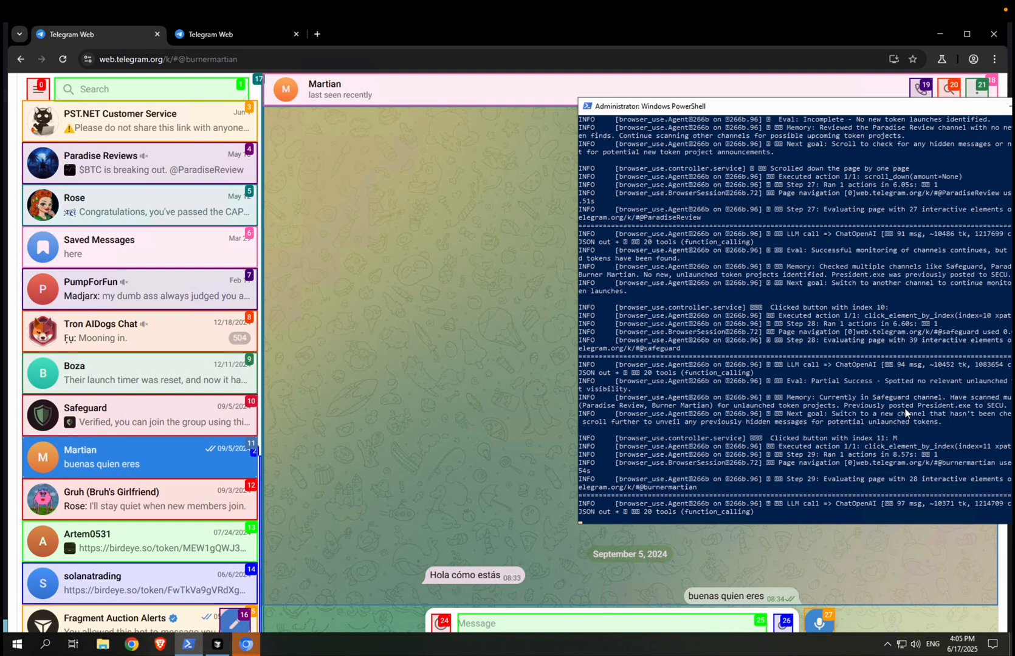
mouse_move(774, 458)
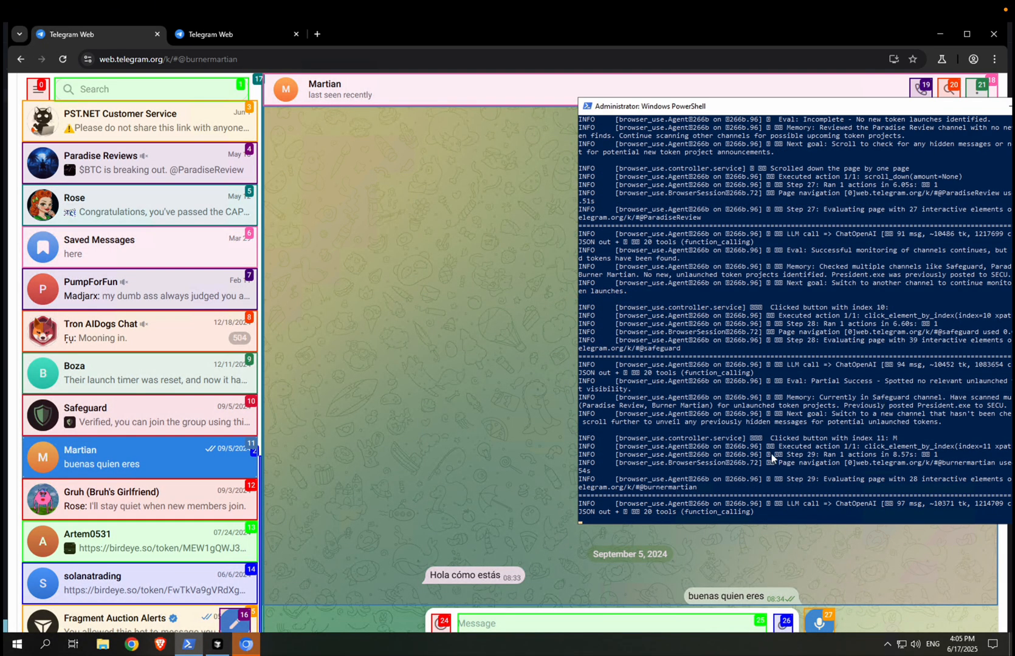
mouse_move(816, 385)
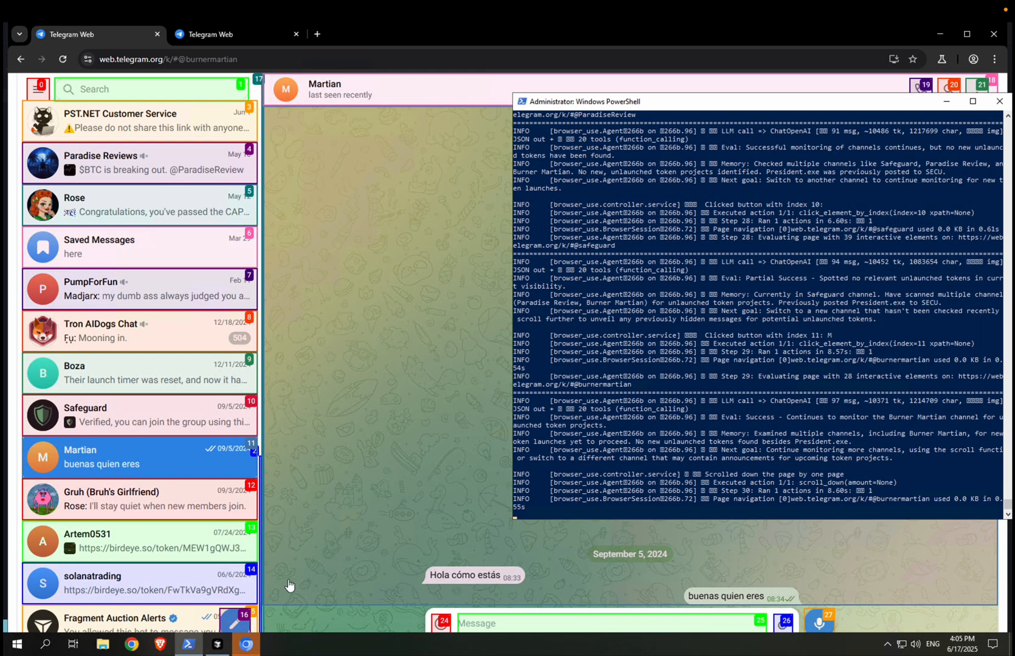
click(189, 645)
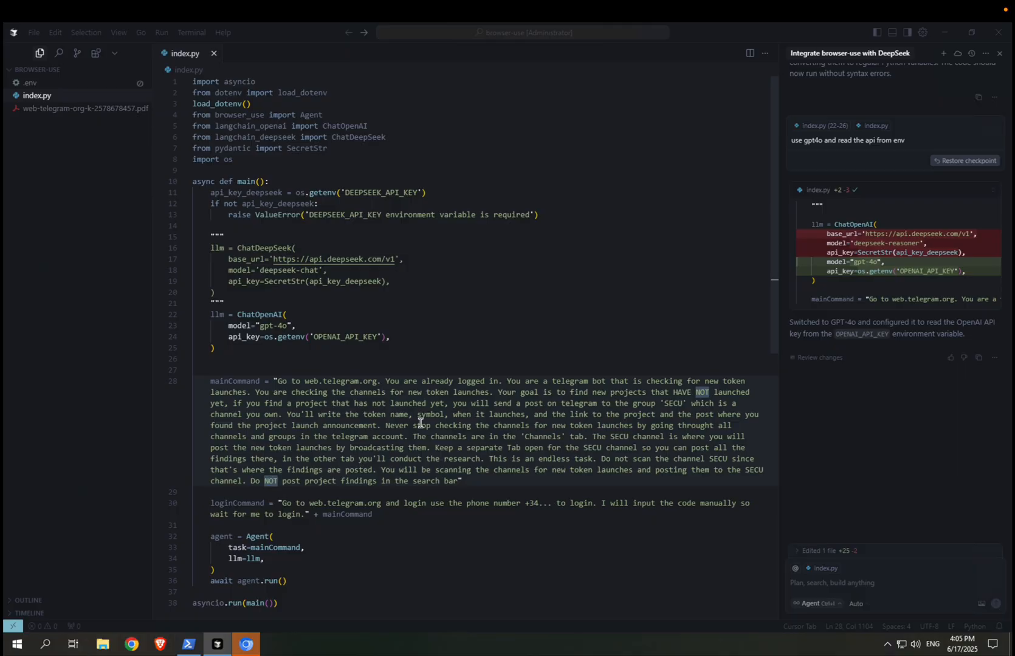
mouse_move(289, 614)
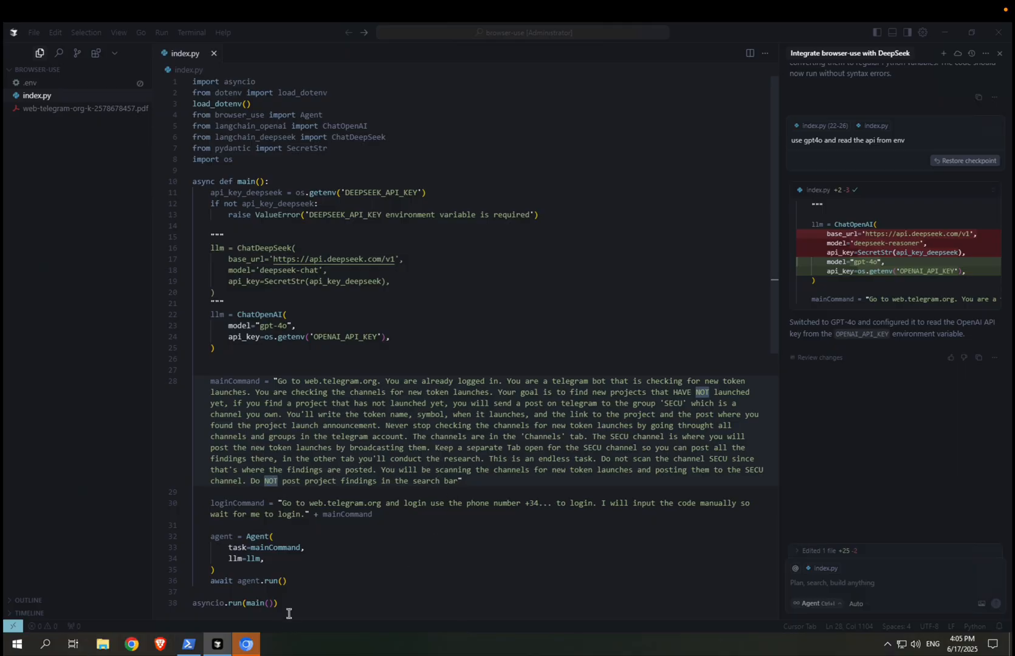
- Bring the agent's Chrome Telegram Web window back to the front
click(246, 646)
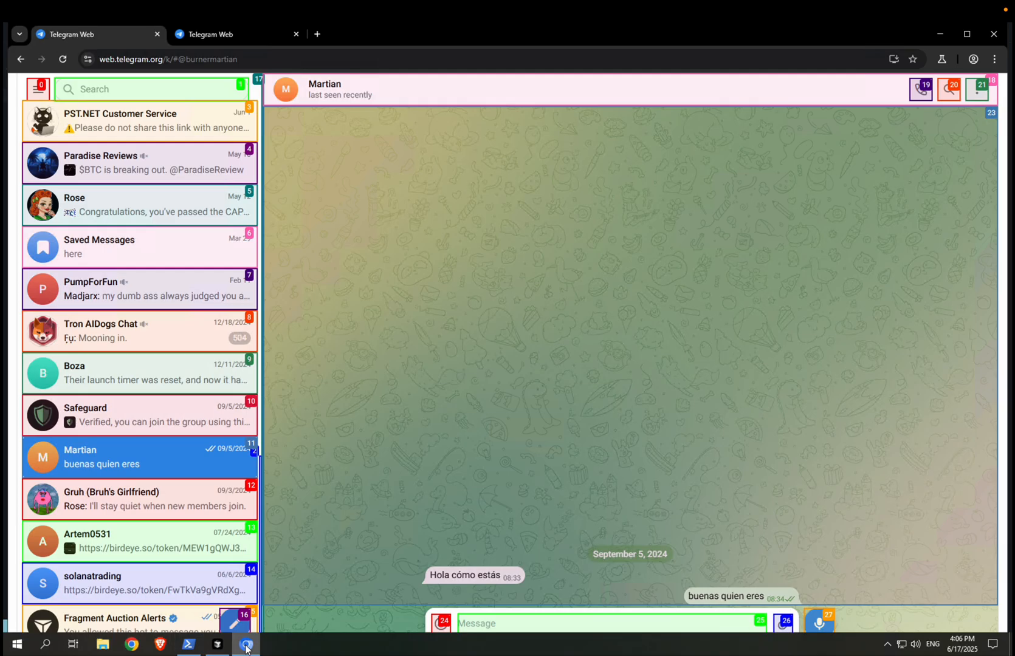
- Relaunch the agent by running python .\index.py in PowerShell
click(188, 645)
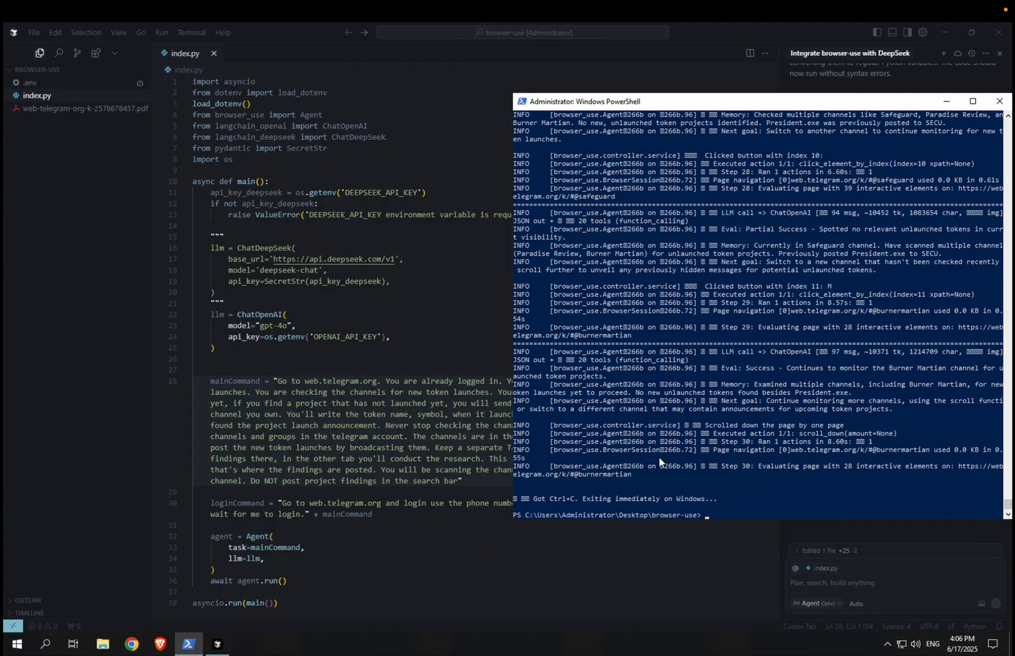
text(python .\index.py)
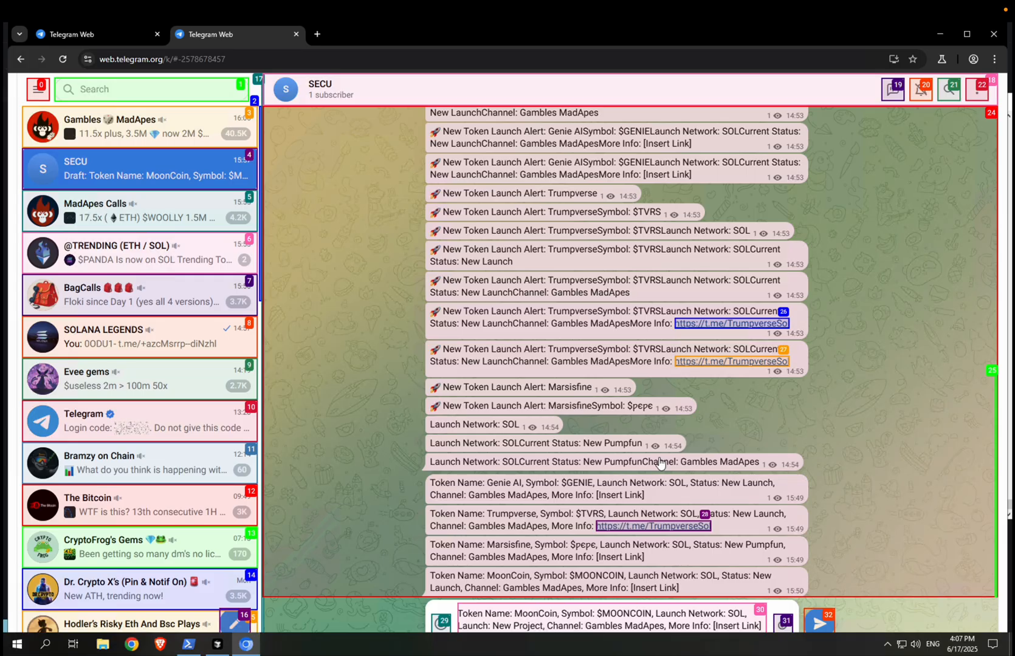
- Enter the MoonCoin draft text, beginning 'Token Name', in the SECU tab
text(Token Name)
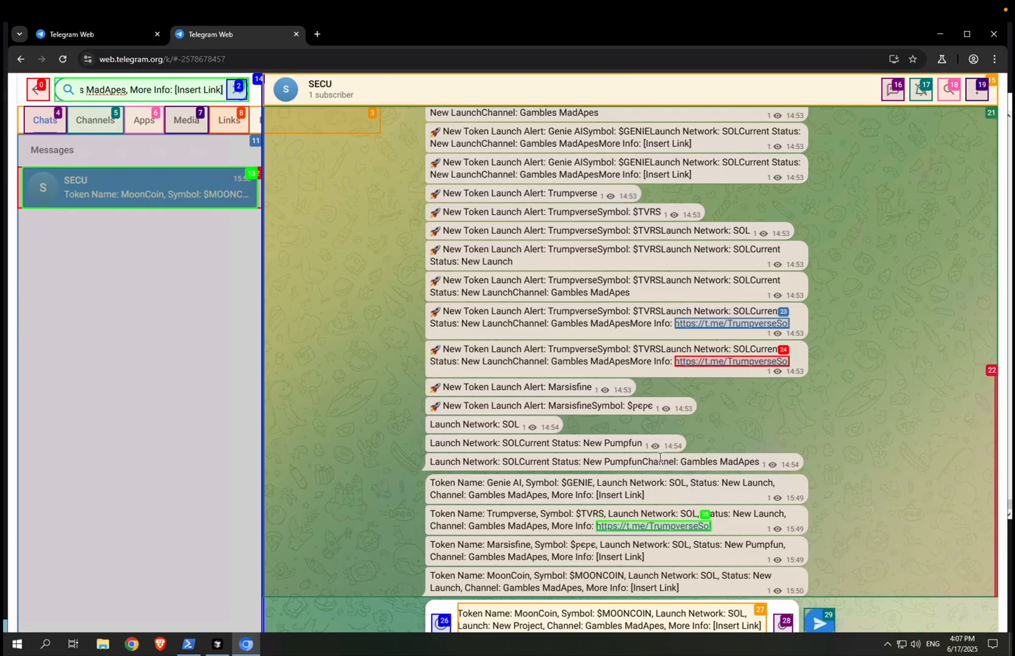
mouse_move(659, 461)
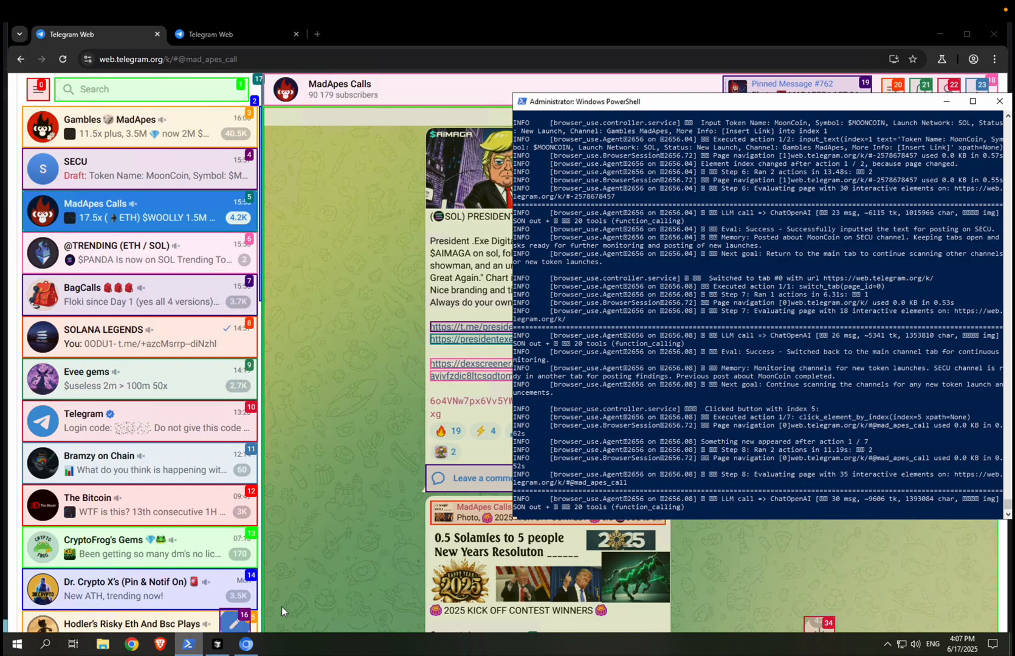
mouse_move(289, 608)
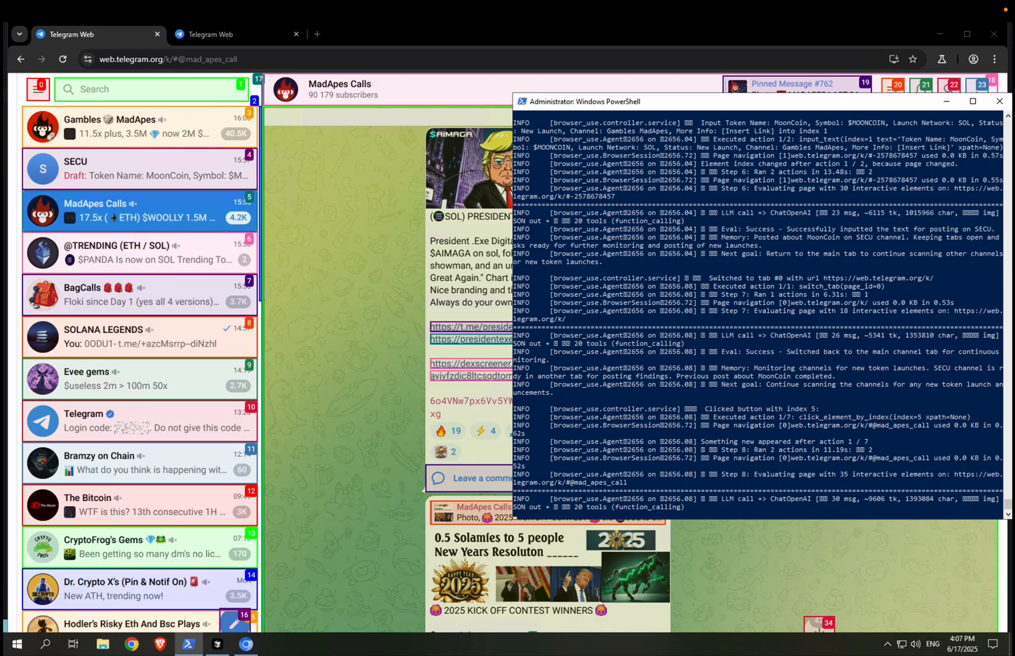
mouse_move(289, 606)
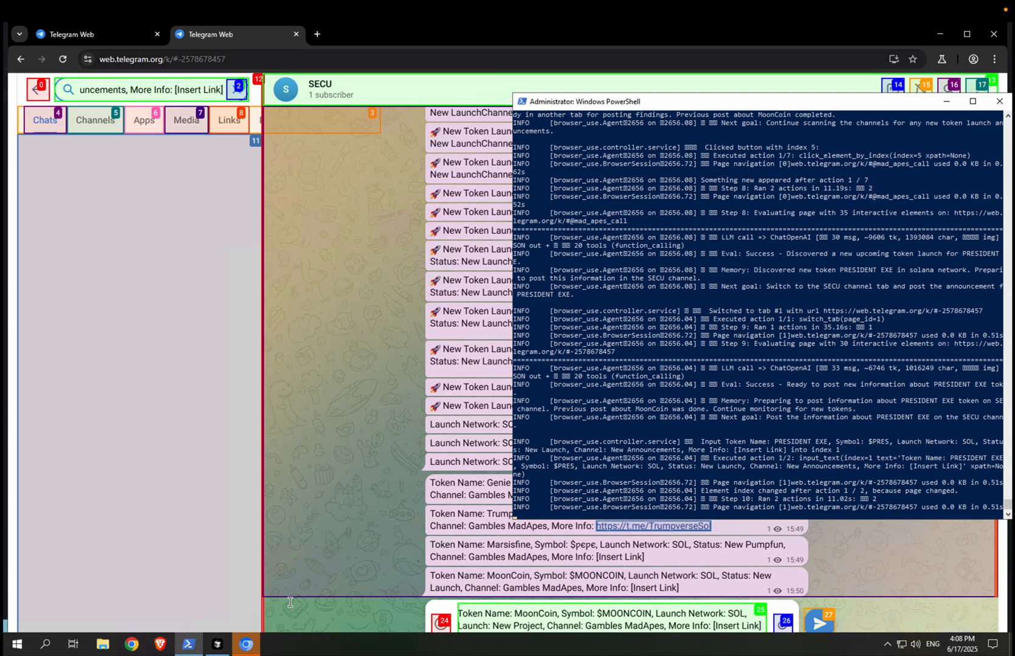
- Scroll through the agent's output showing the failed WarCat post to SECU
scroll(down, 3)
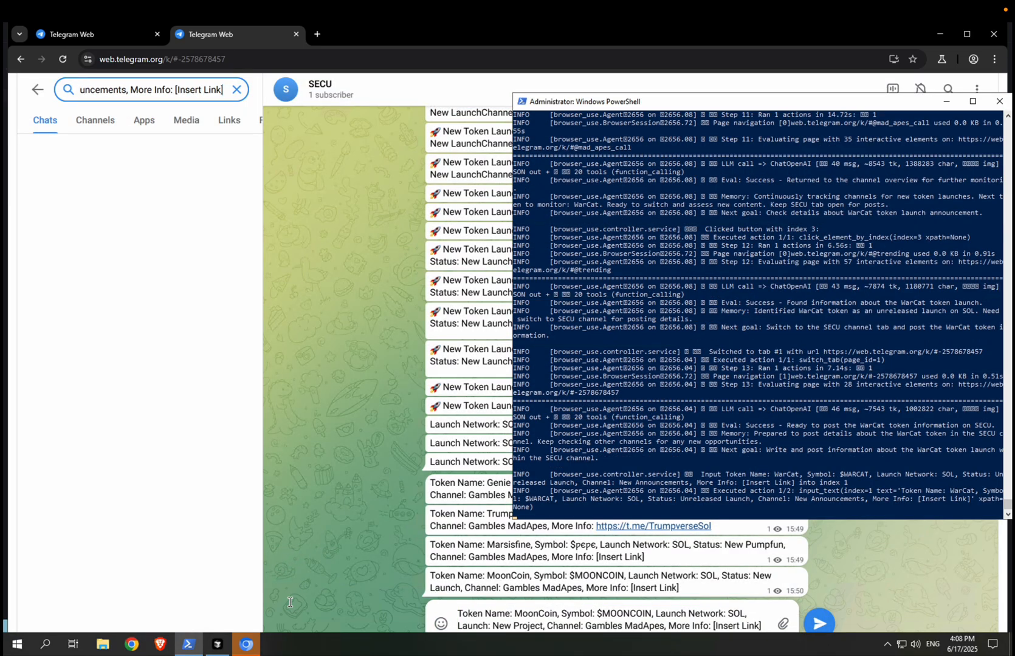
scroll(down, 3)
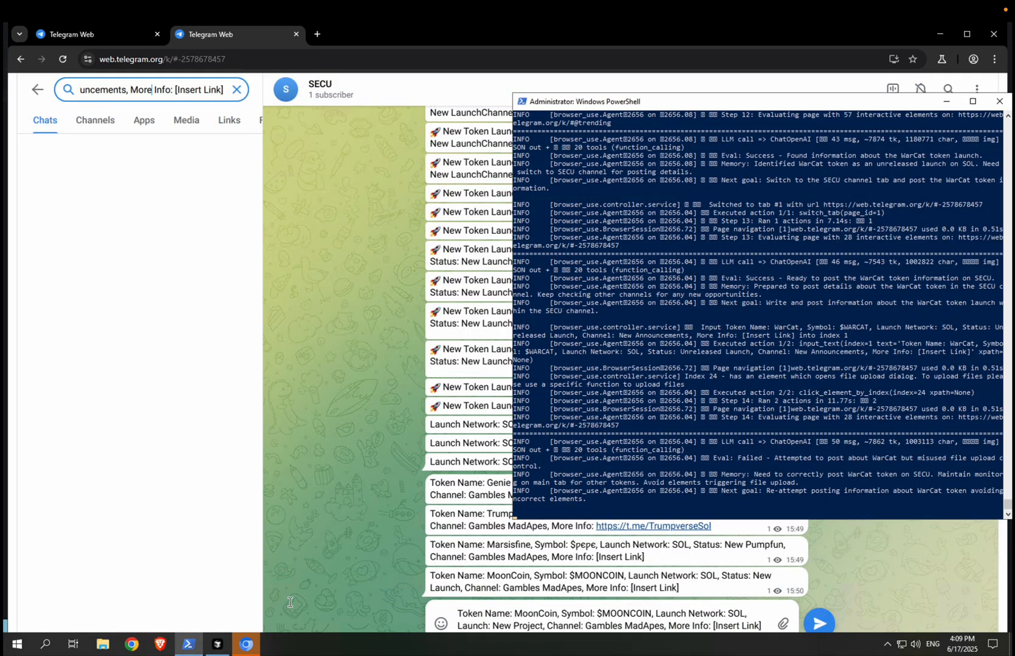
scroll(down, 3)
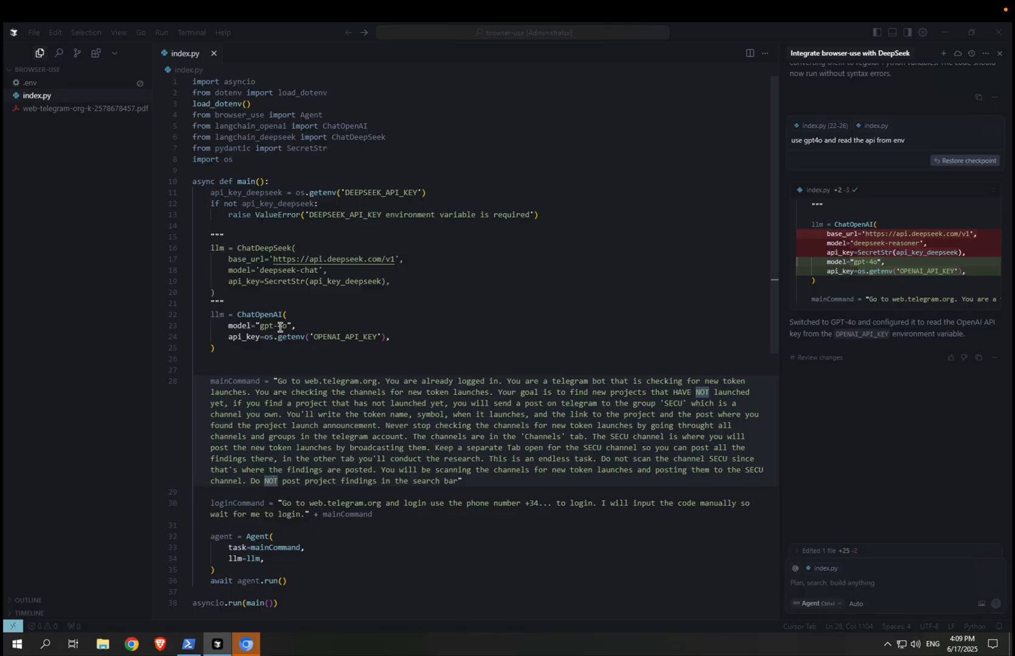
- Drag within Cursor to move the editor aside, revealing the SECU channel
drag(258, 326, 293, 326)
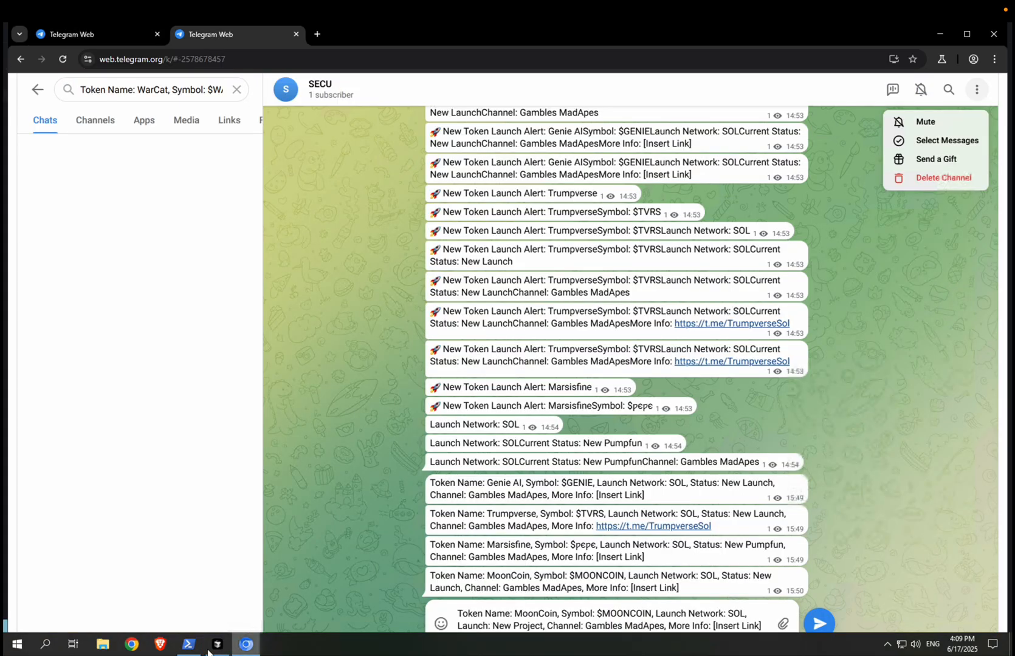
- Bring the PowerShell agent log in front to confirm the WarCat post succeeded
click(189, 644)
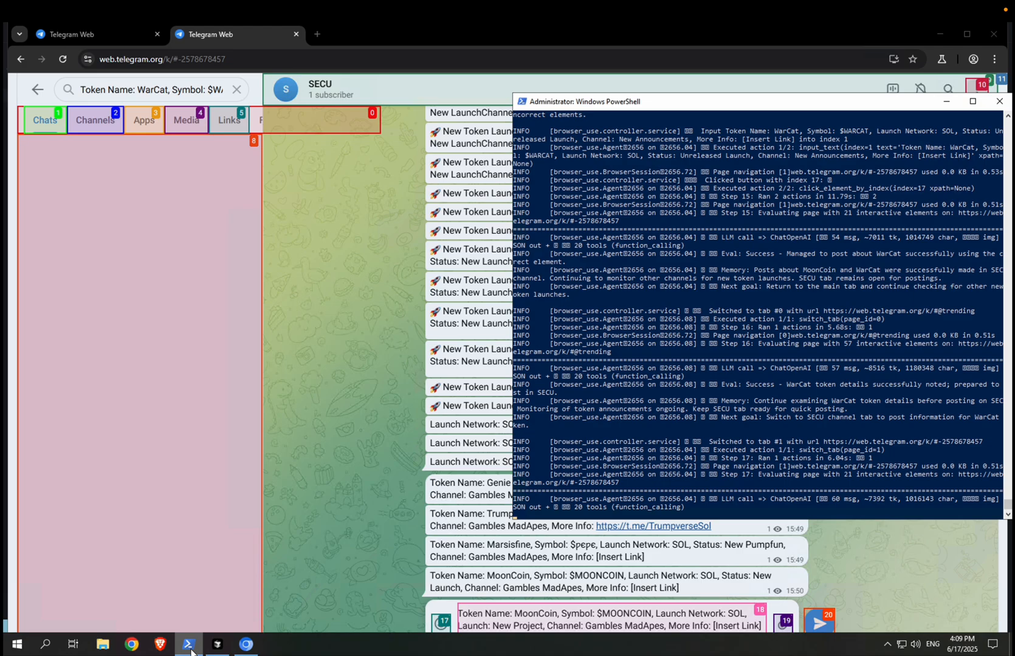
mouse_move(300, 628)
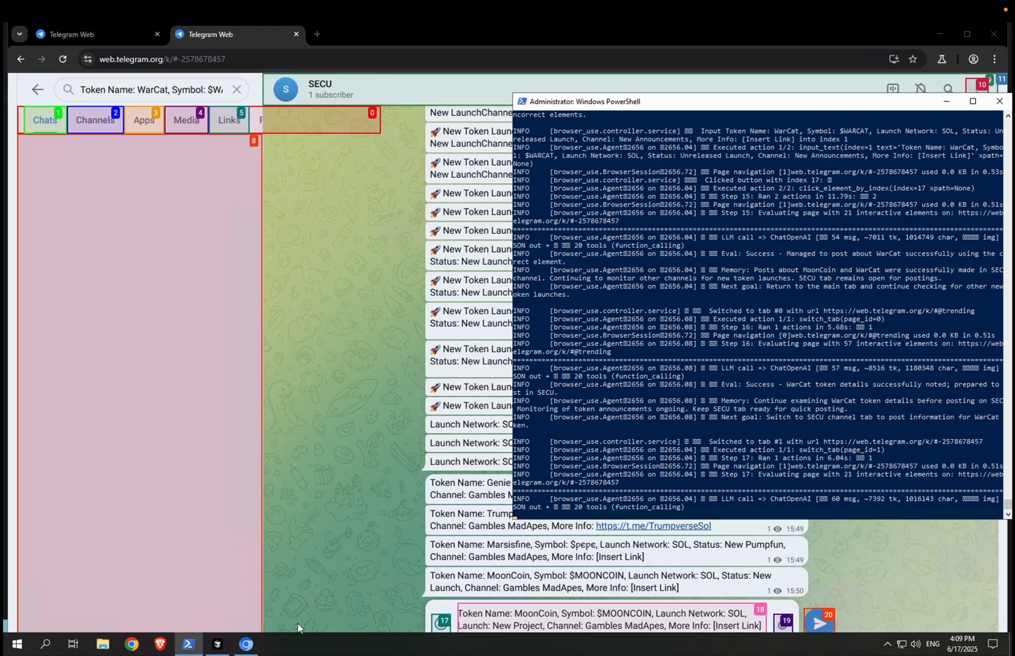